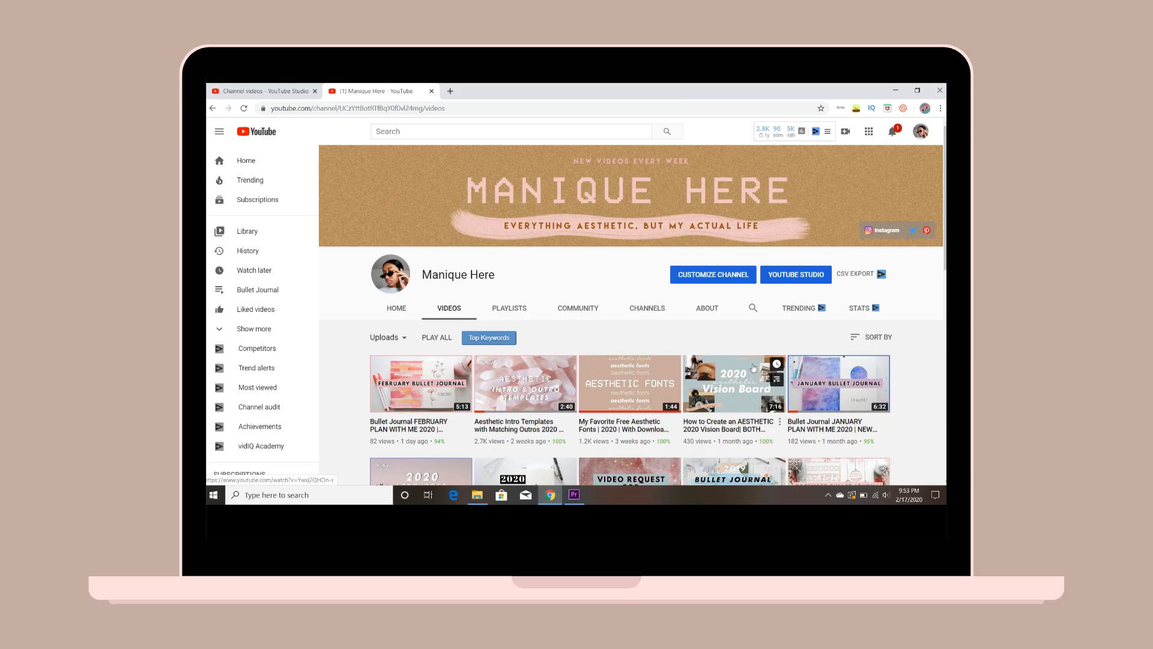
{"action": "mouse_move", "coordinate": [523, 382]}
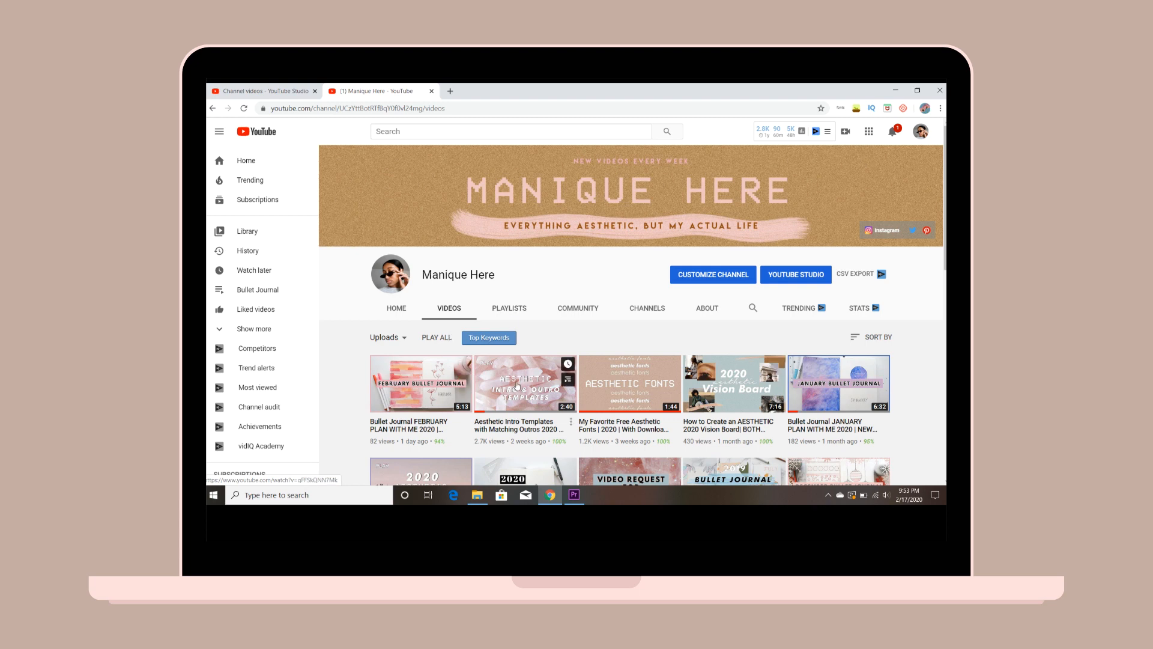
Open the Aesthetic Intro Templates video and follow its description's download link to Dropbox.
{"action": "left_click", "coordinate": [525, 382]}
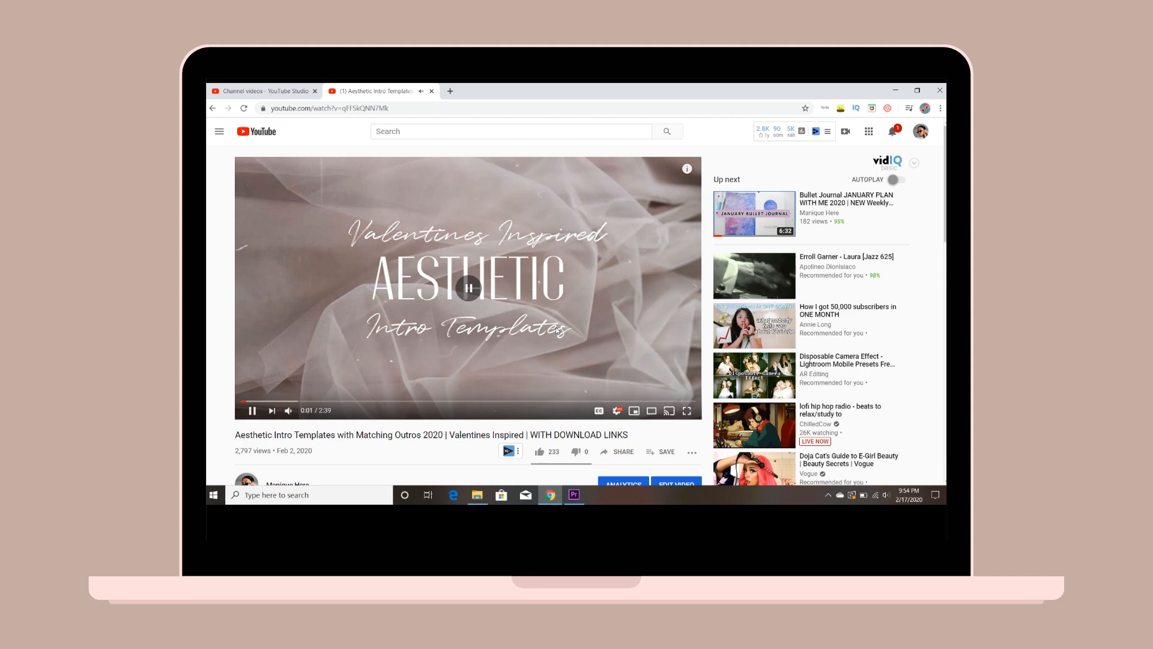
{"action": "scroll", "scroll_direction": "down", "scroll_amount": 3}
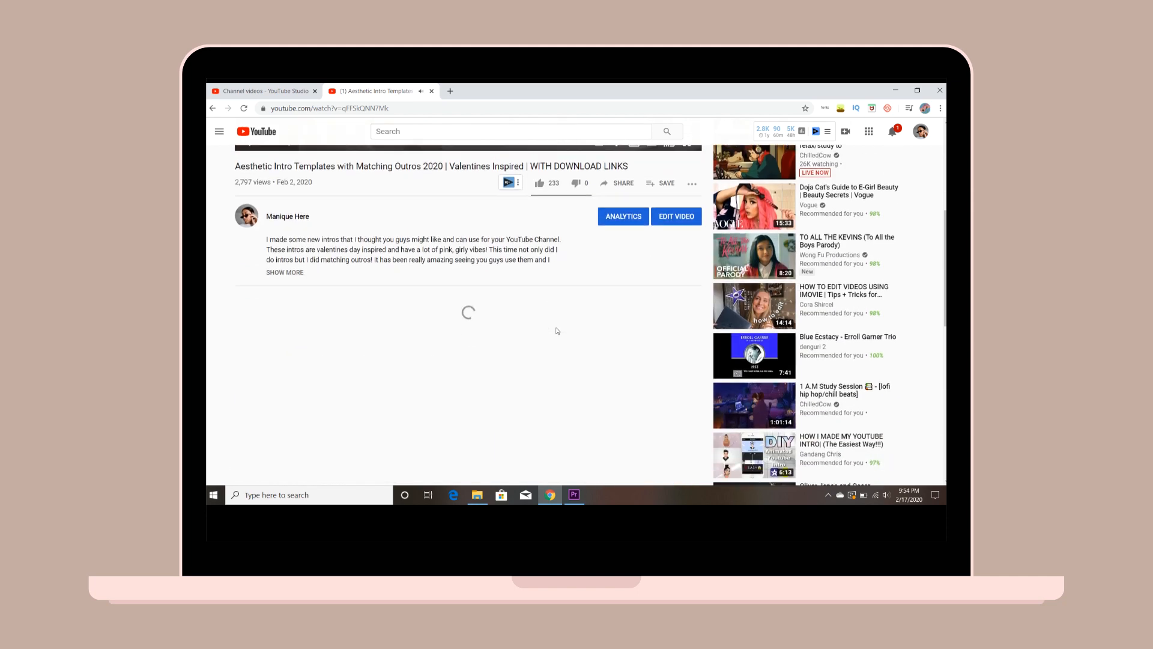
{"action": "scroll", "scroll_direction": "down", "scroll_amount": 3}
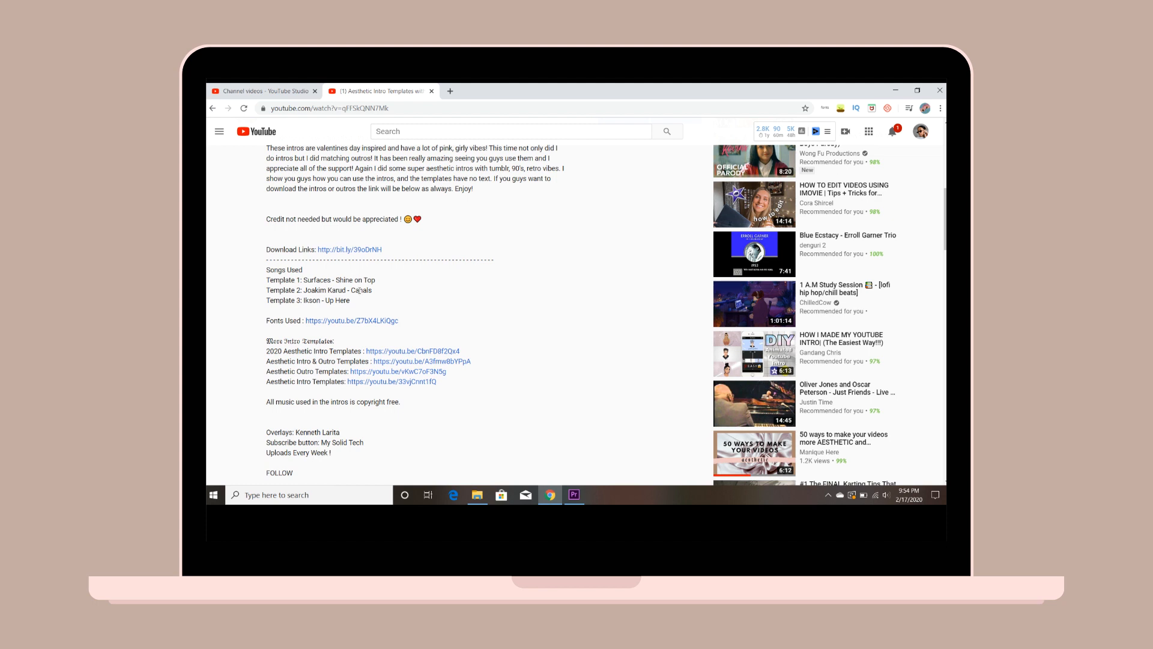
{"action": "left_click", "coordinate": [350, 250]}
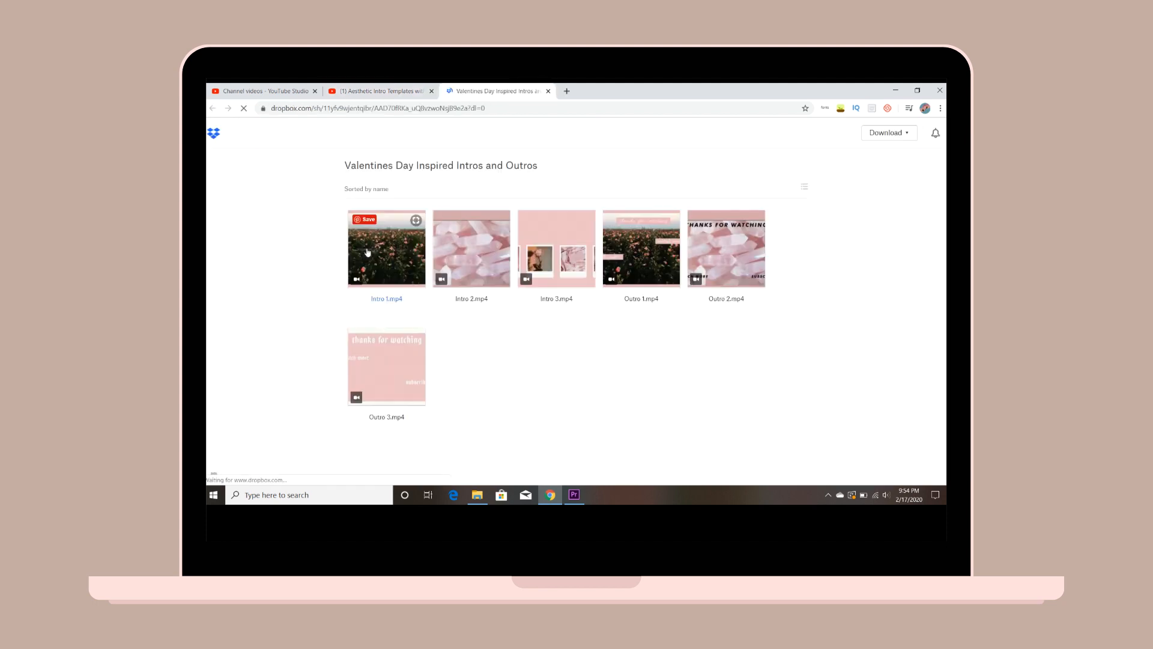
{"action": "mouse_move", "coordinate": [471, 253]}
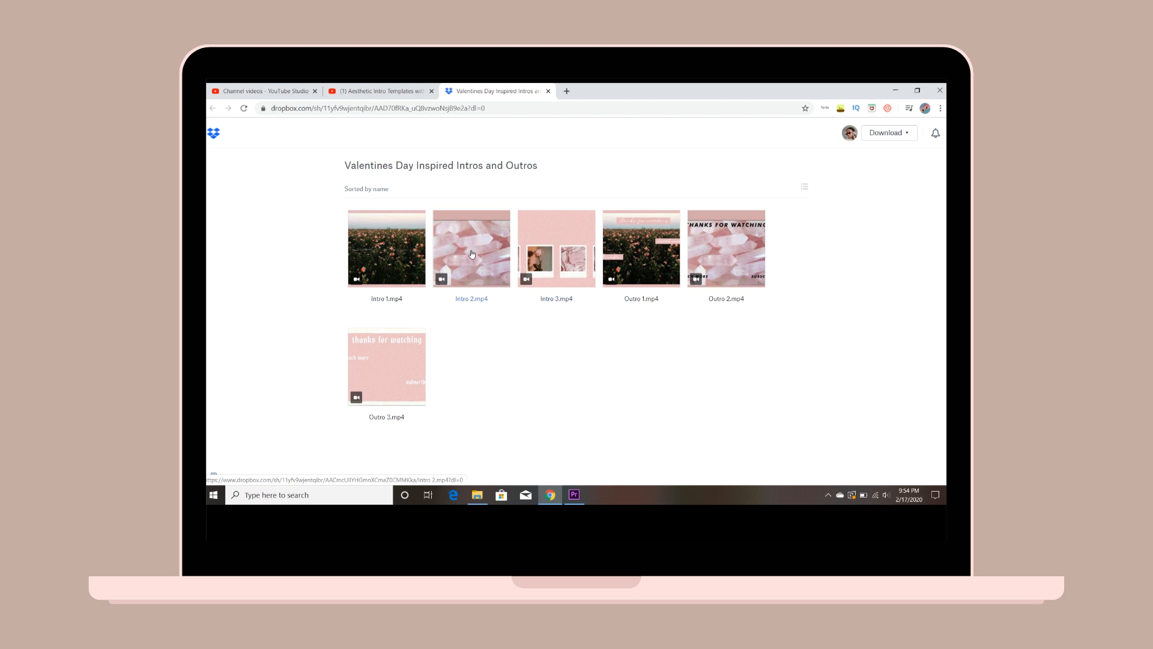
Preview Intro 2.mp4 in the Valentines folder and download it.
{"action": "left_click", "coordinate": [471, 248]}
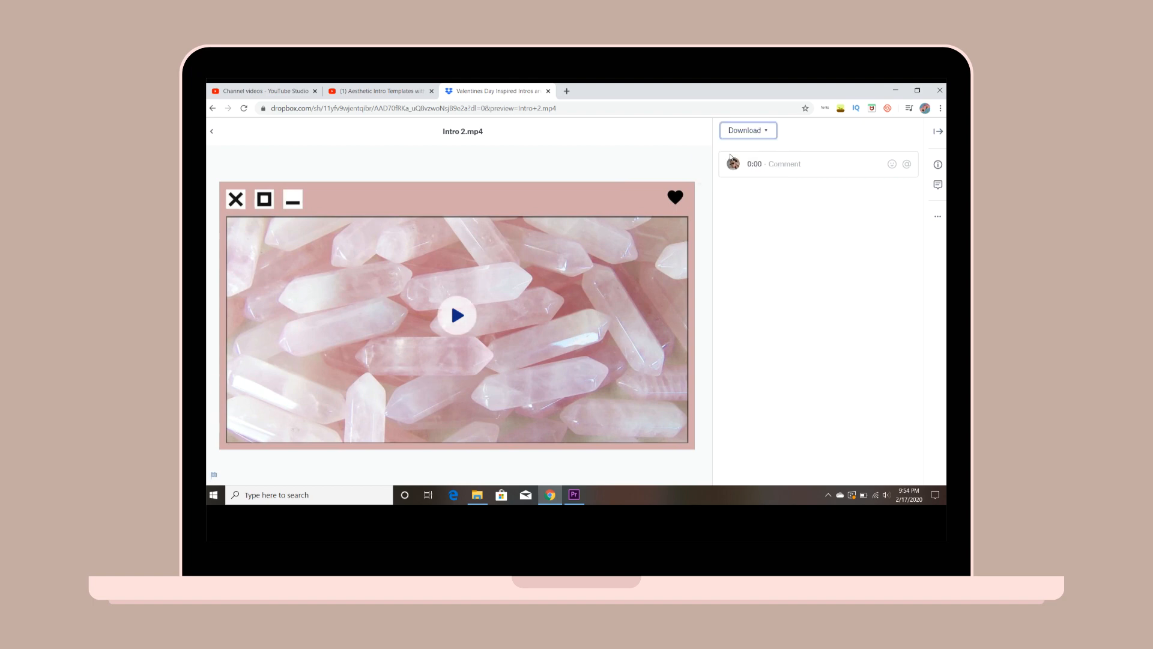
{"action": "left_click", "coordinate": [574, 493]}
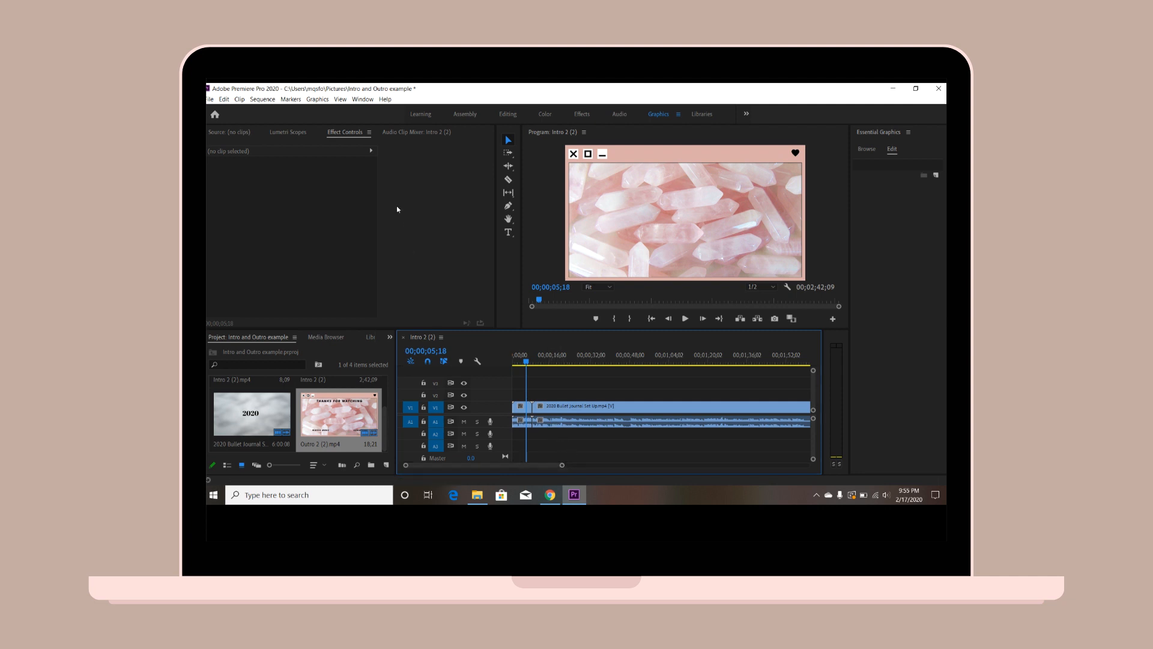
{"action": "left_click", "coordinate": [520, 407]}
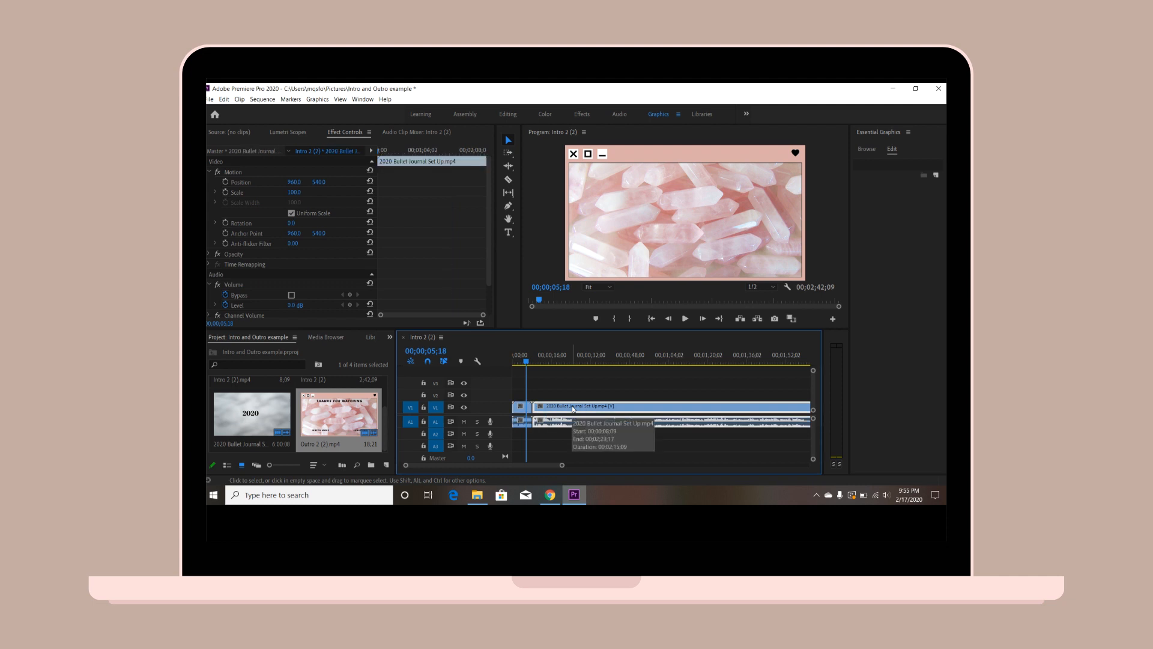
{"action": "mouse_move", "coordinate": [577, 410]}
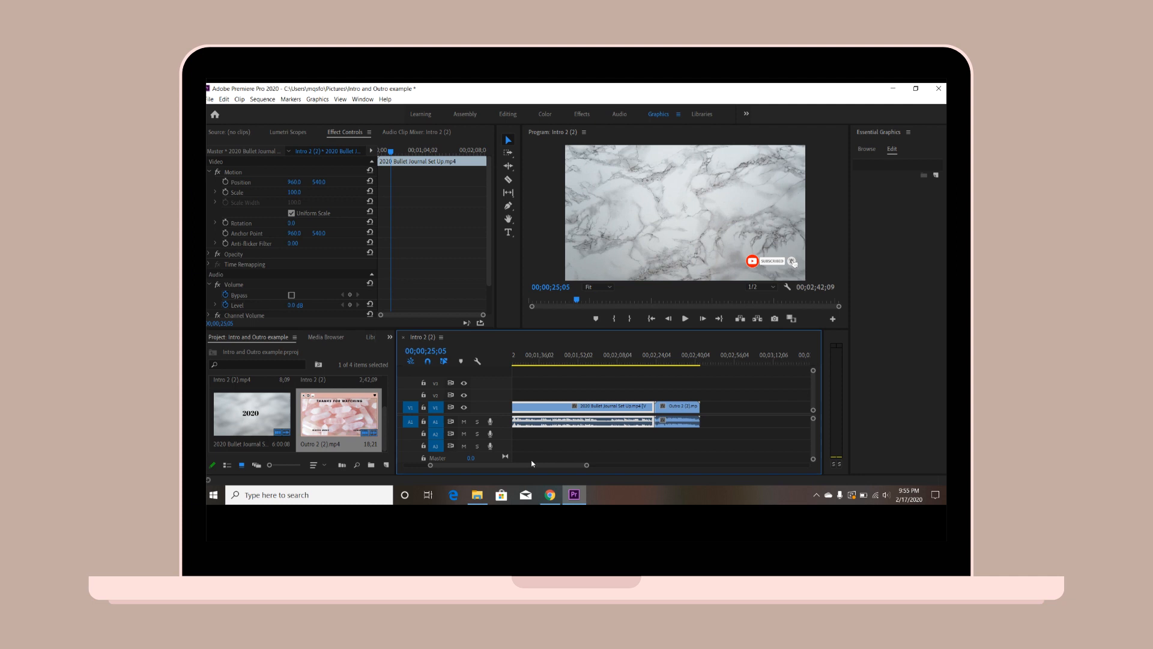
{"action": "left_click", "coordinate": [676, 406]}
{"action": "type", "text": "M"}
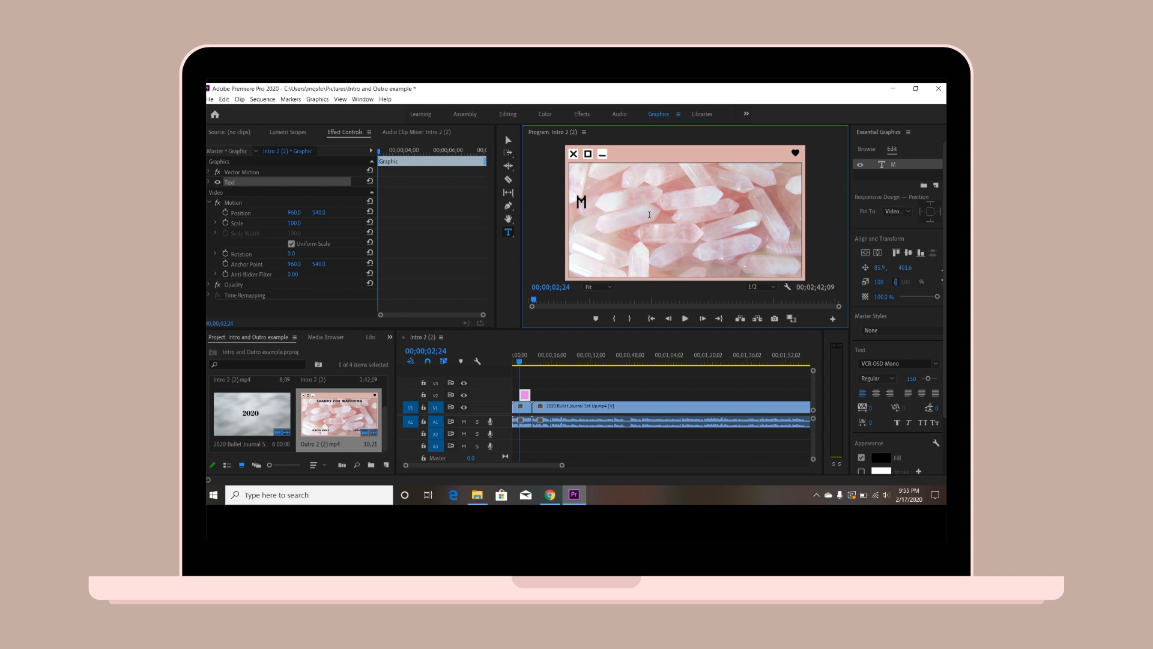
Write MANIQUE HERE over the Intro 2 clip and reposition the title on the pink crystal intro.
{"action": "type", "text": "ANIQUE"}
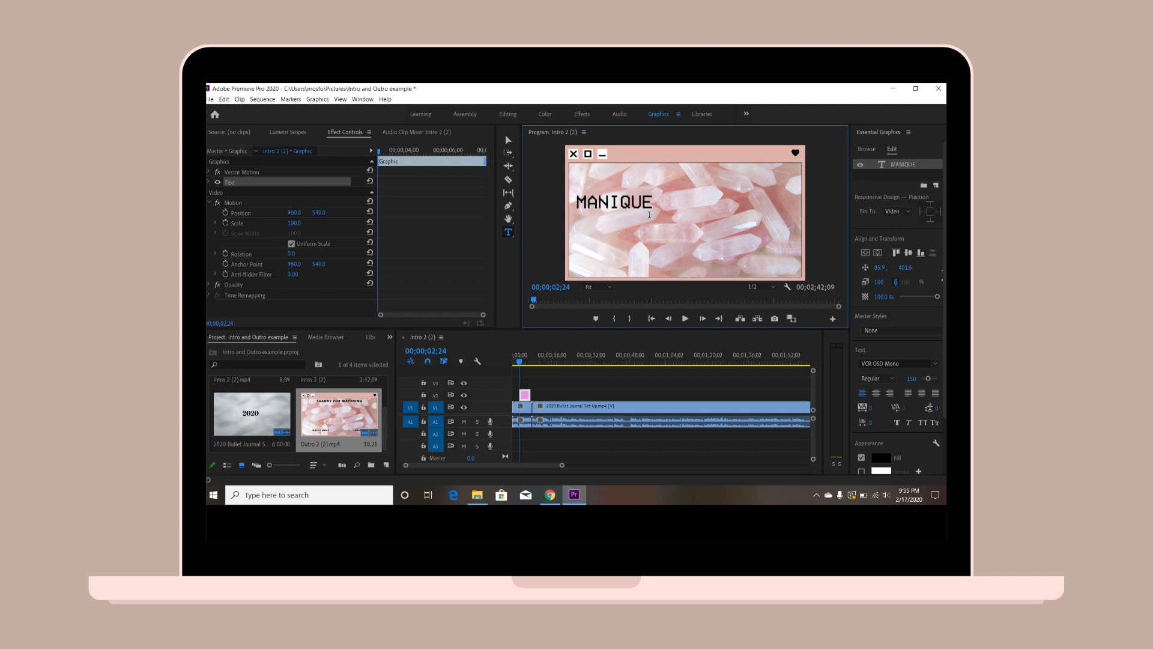
{"action": "type", "text": "HERE"}
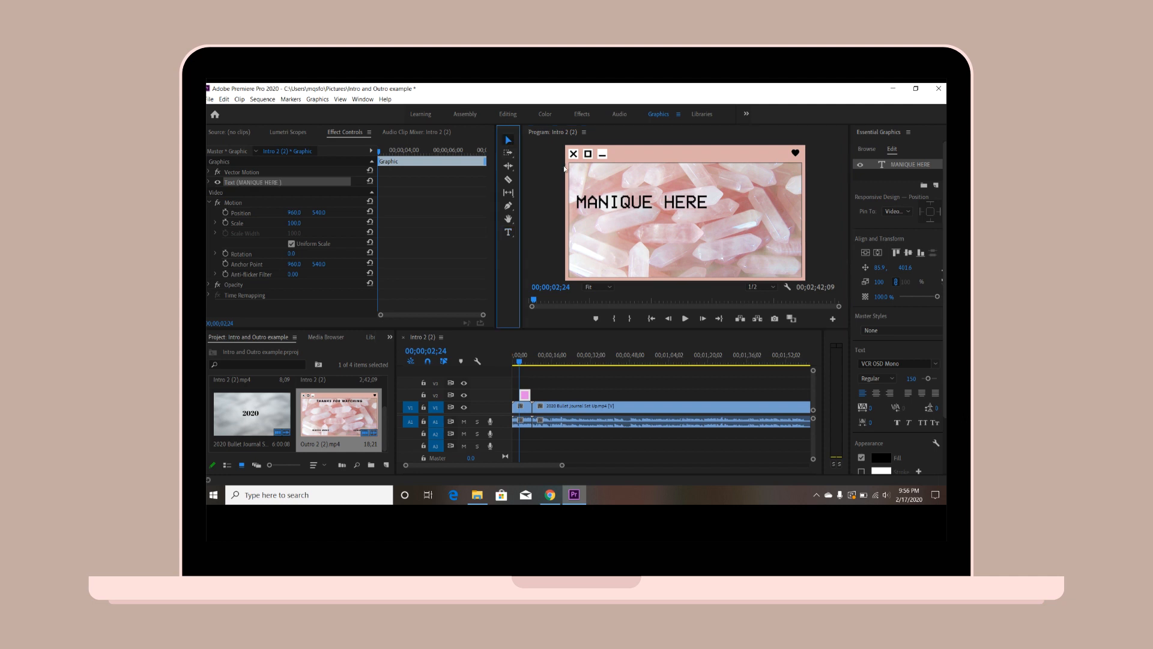
{"action": "left_click_drag", "start_coordinate": [614, 200], "coordinate": [669, 217]}
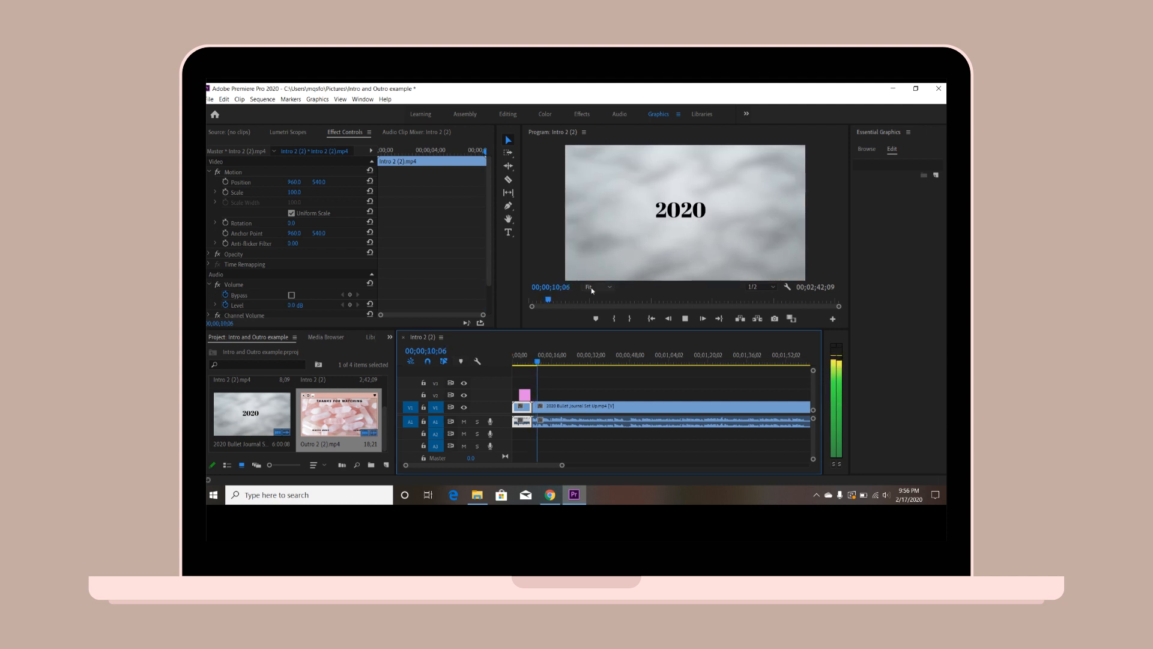
{"action": "left_click", "coordinate": [549, 494]}
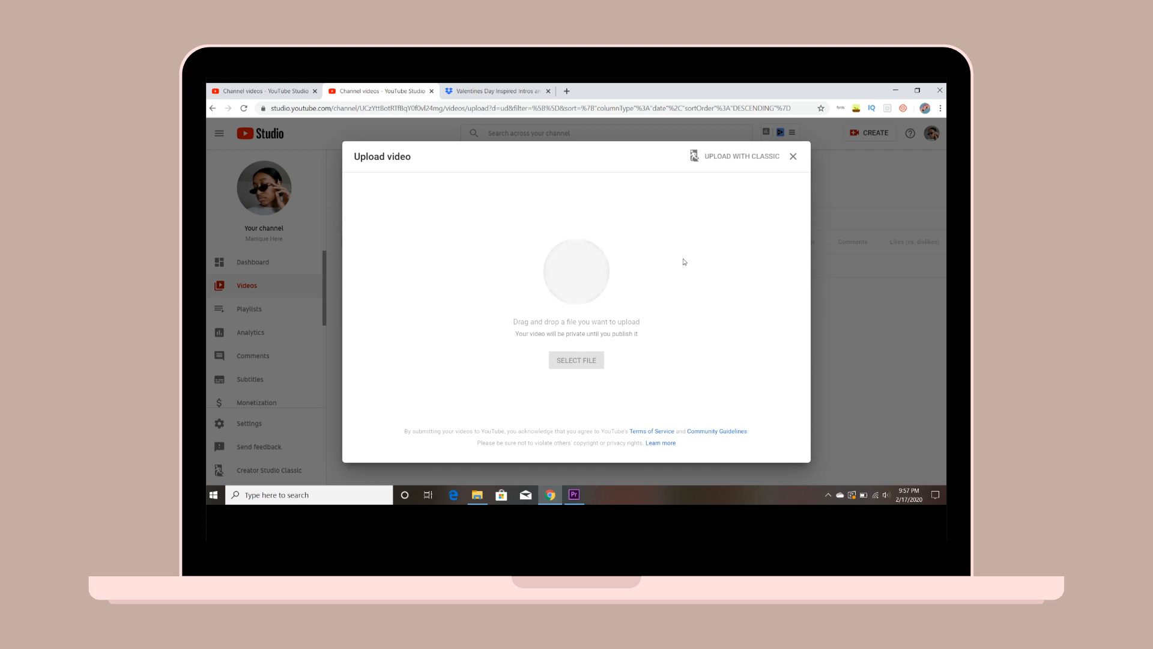
Choose the finished video file to upload and reach the end-screen option in Video elements.
{"action": "left_click", "coordinate": [577, 359]}
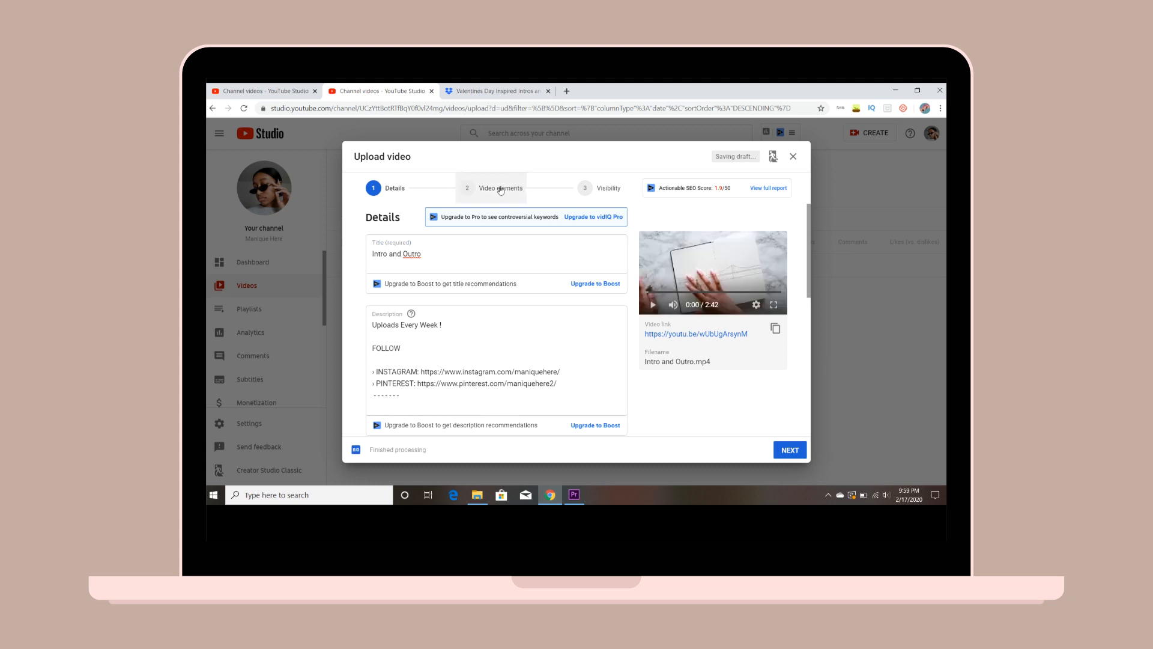
{"action": "mouse_move", "coordinate": [493, 196]}
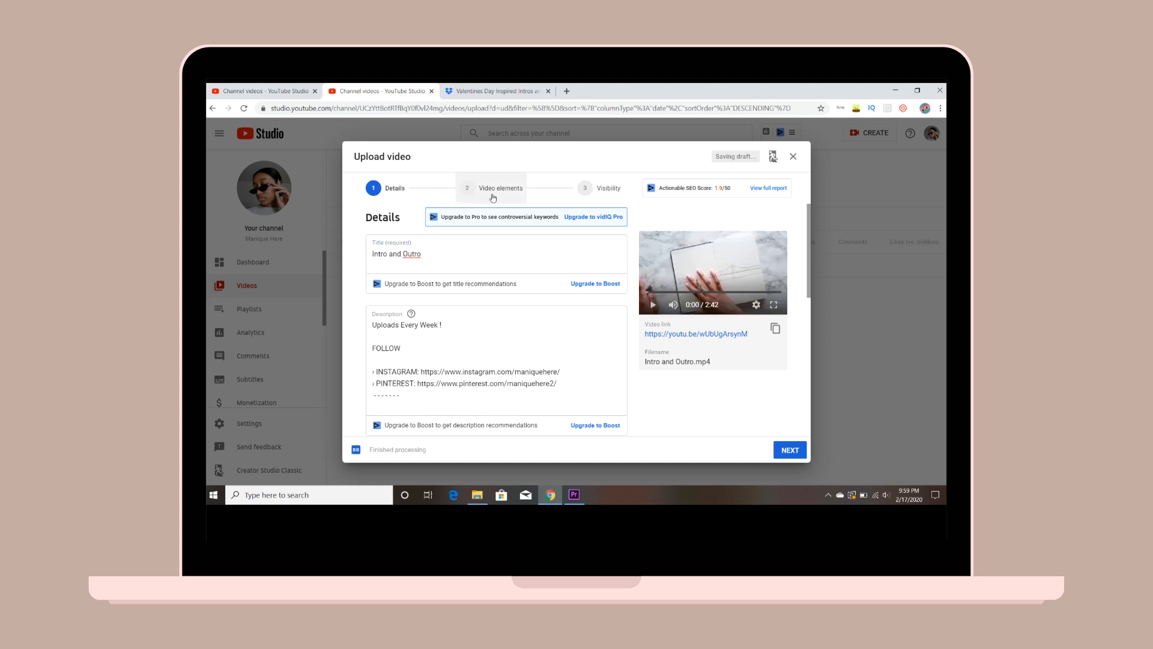
{"action": "left_click", "coordinate": [789, 450]}
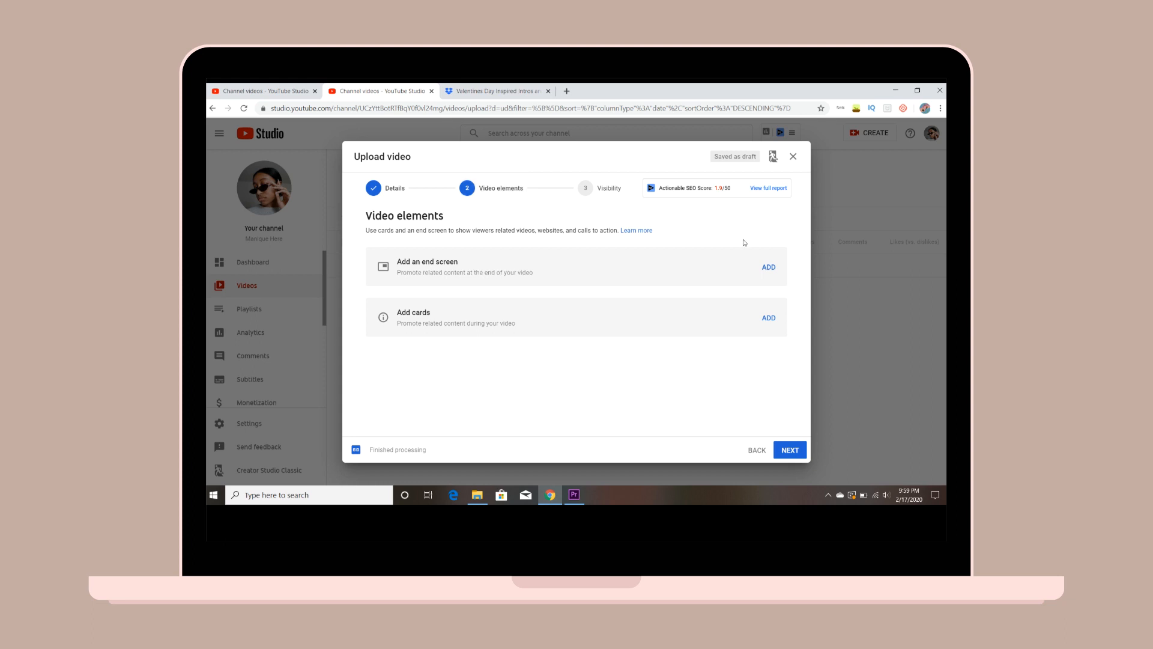
{"action": "left_click", "coordinate": [769, 267]}
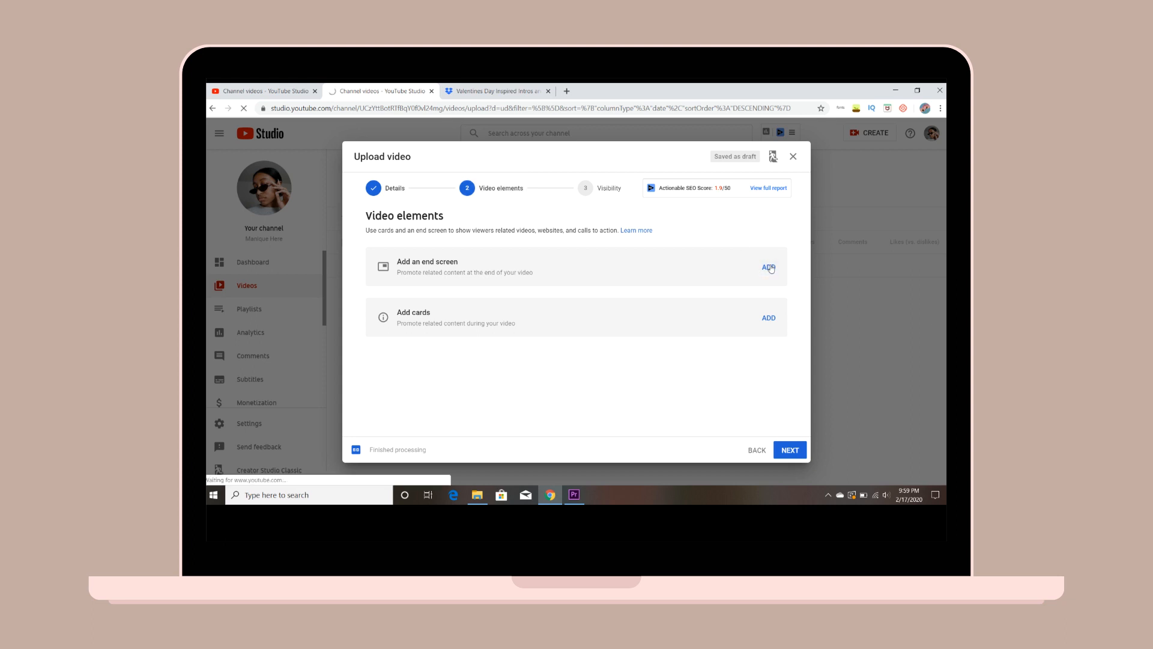
Add an end-screen video element featuring the Bullet Journal FEBRUARY PLAN WITH ME 2020 upload.
{"action": "left_click", "coordinate": [769, 266]}
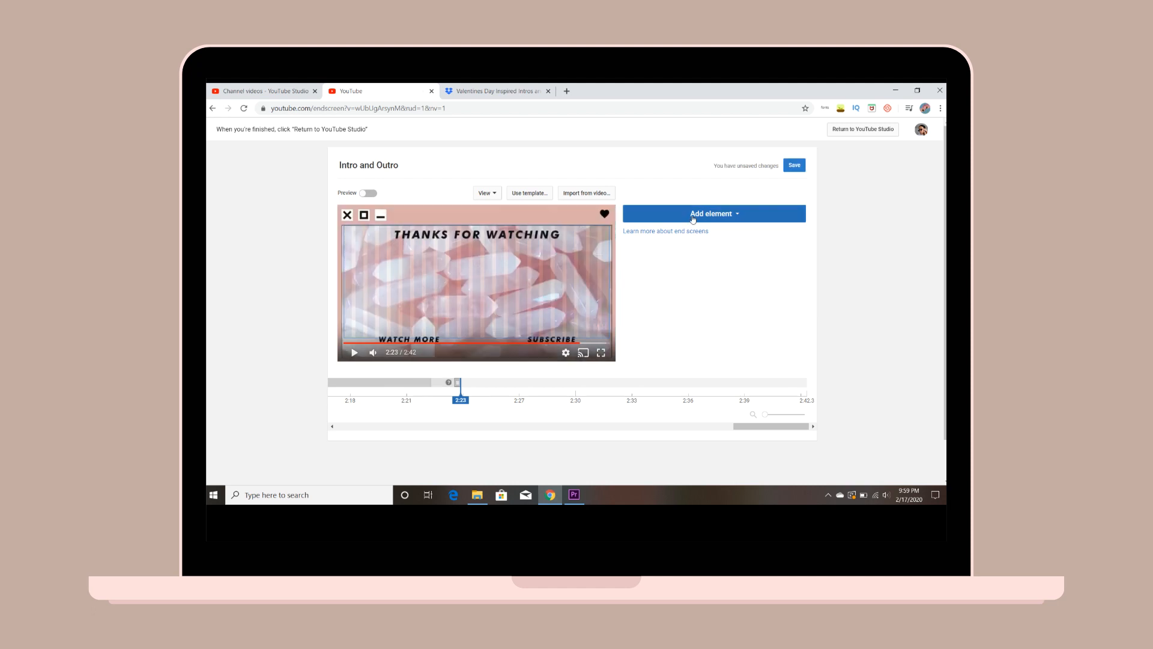
{"action": "left_click", "coordinate": [712, 213]}
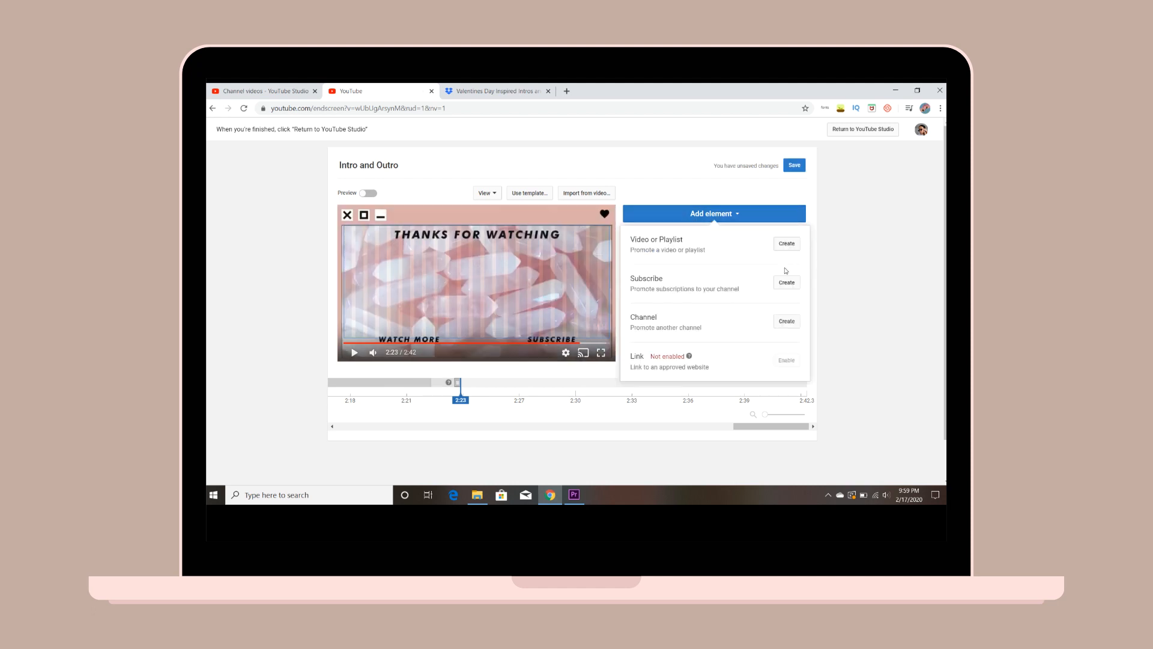
{"action": "left_click", "coordinate": [785, 244]}
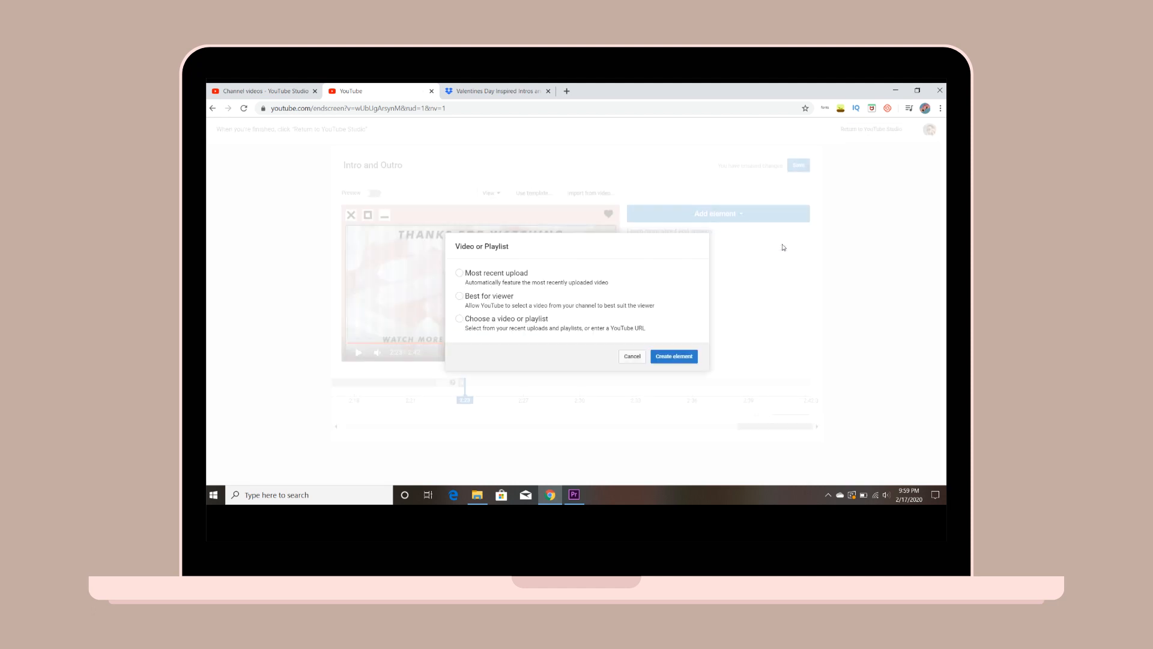
{"action": "left_click", "coordinate": [460, 318]}
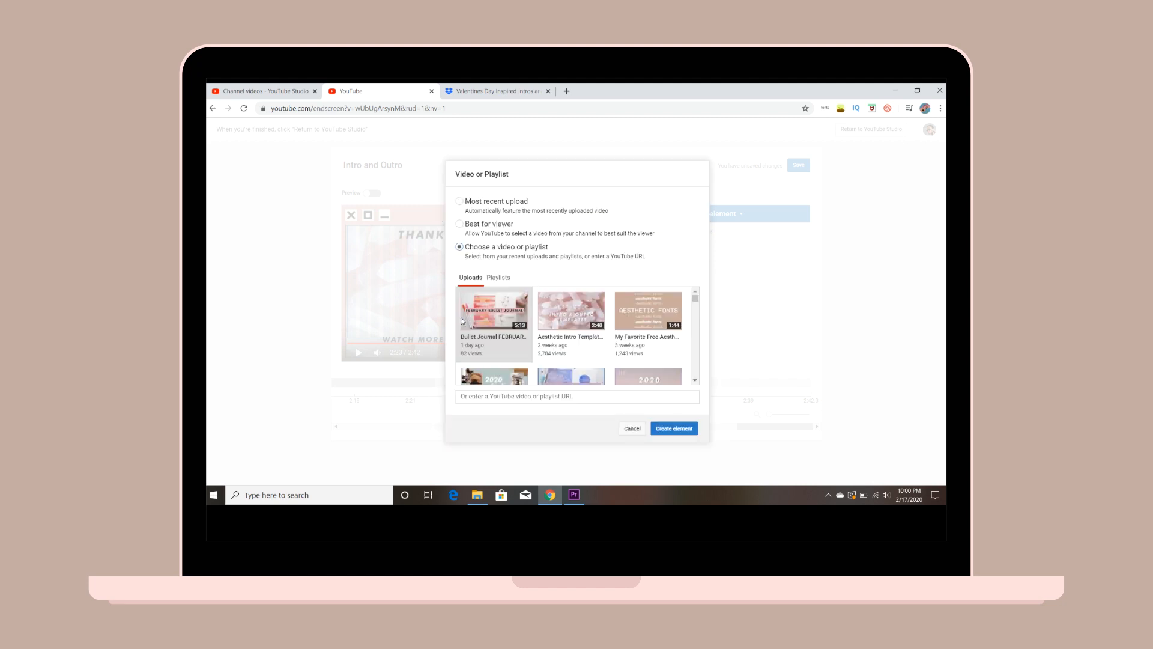
{"action": "left_click", "coordinate": [672, 428]}
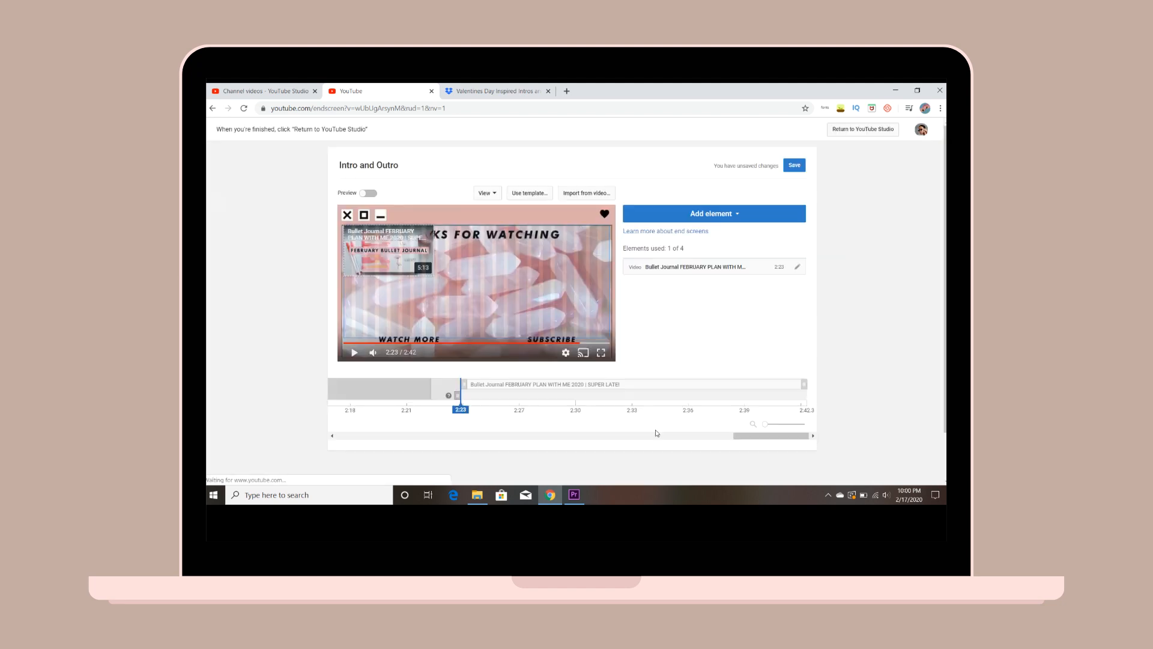
{"action": "left_click", "coordinate": [404, 286]}
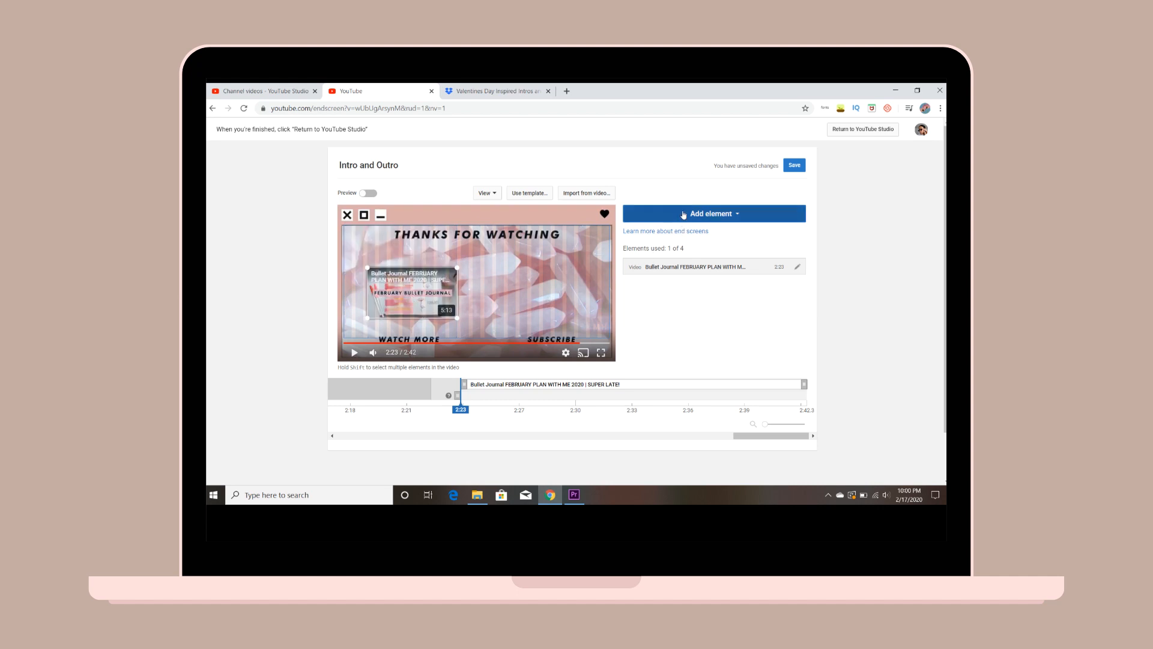
{"action": "mouse_move", "coordinate": [591, 295]}
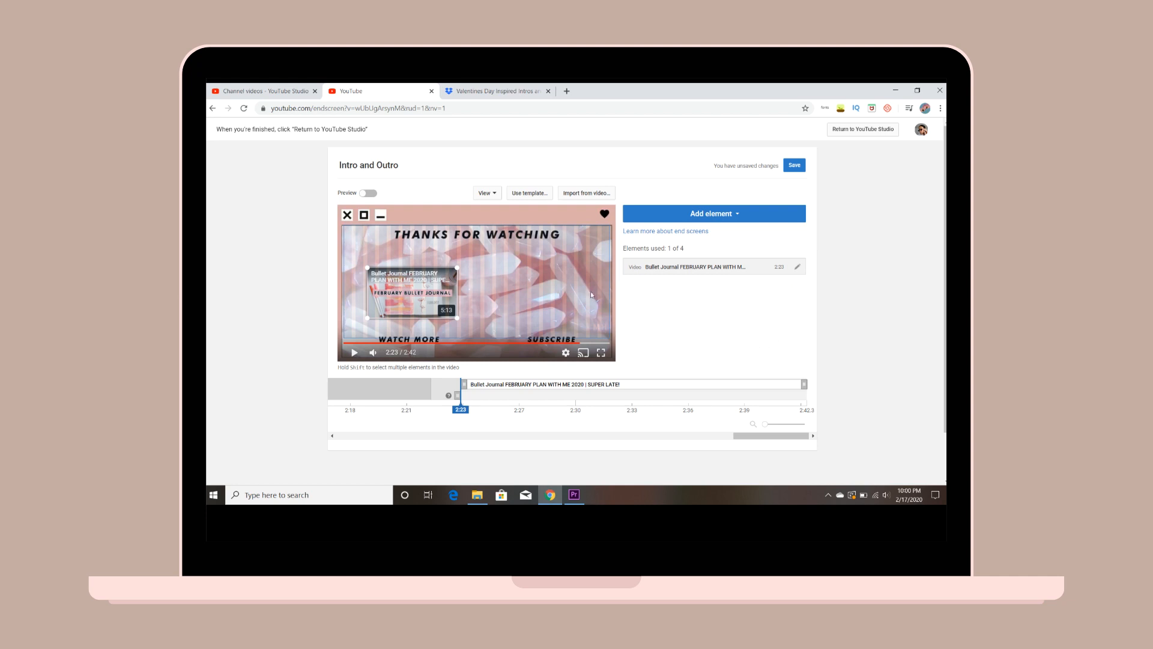
Add a subscribe element with the Manique Here channel picture beside the video element.
{"action": "left_click", "coordinate": [712, 213]}
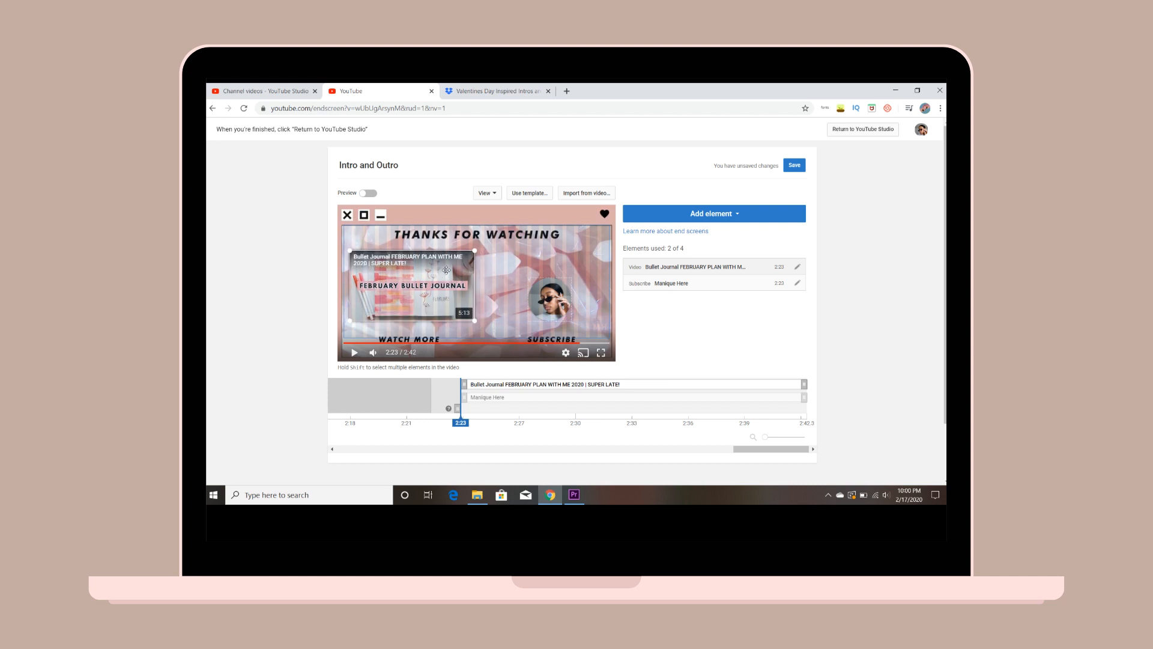
{"action": "mouse_move", "coordinate": [617, 267]}
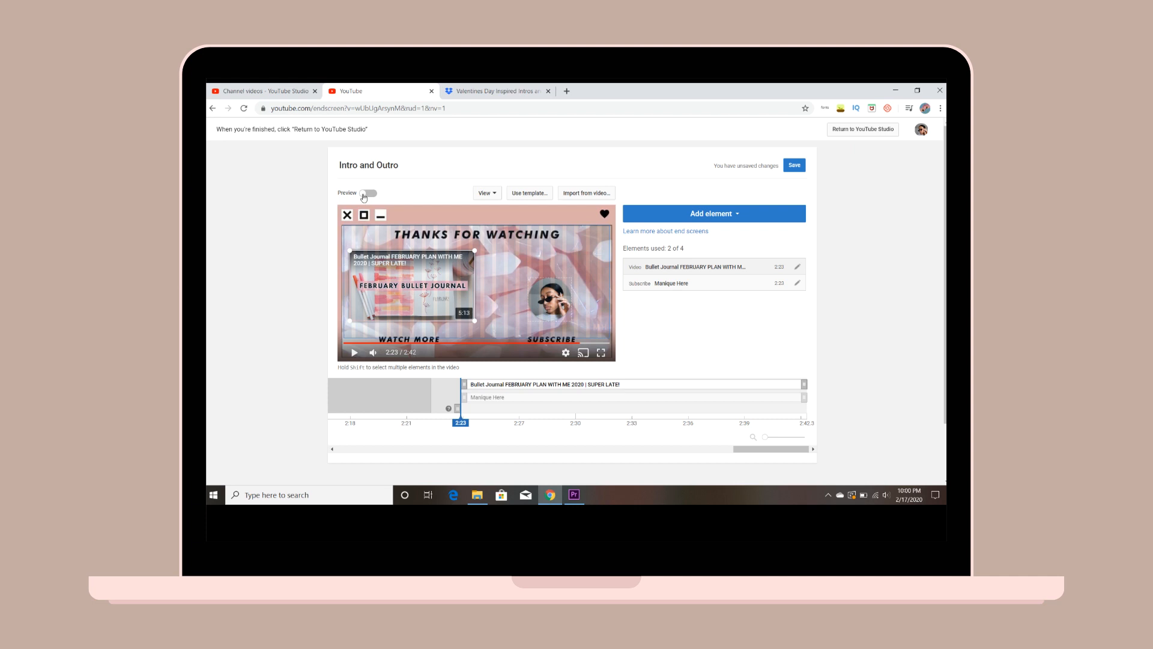
Preview the two-element end screen, save it, and return to the upload in Studio.
{"action": "left_click", "coordinate": [367, 192]}
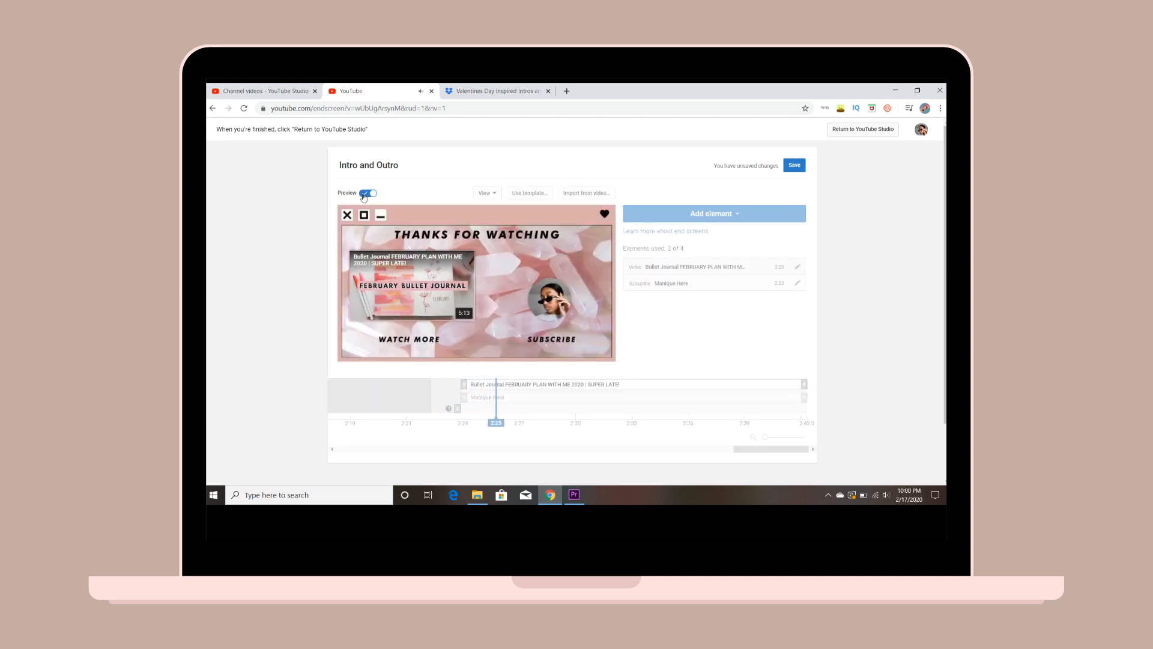
{"action": "left_click", "coordinate": [368, 193]}
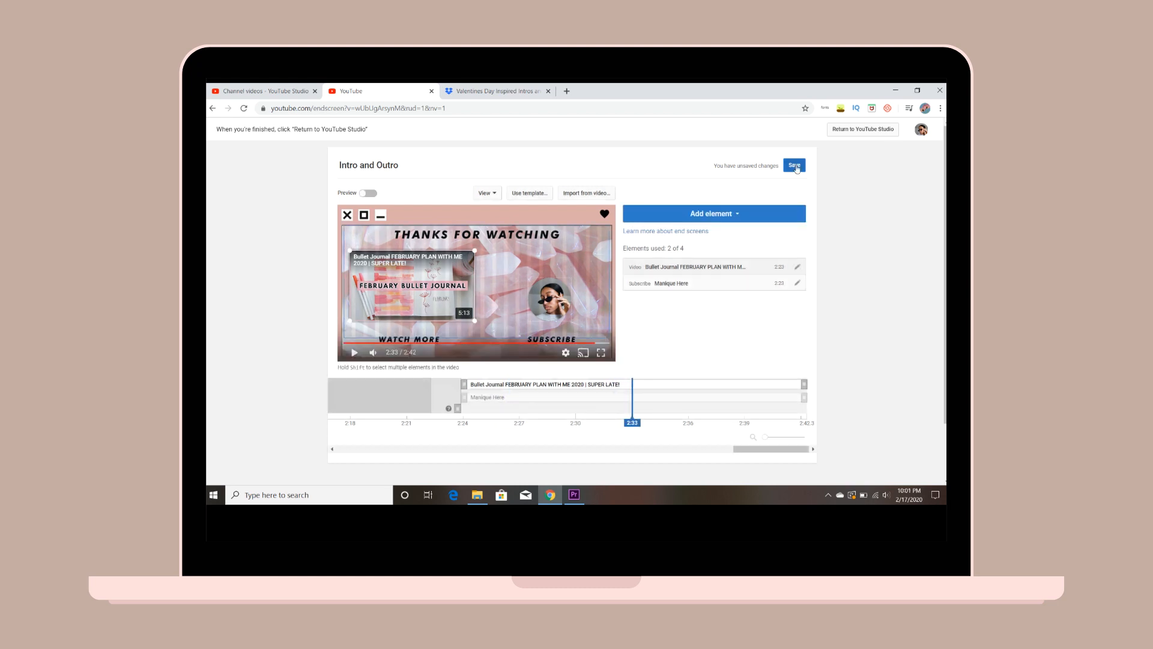
{"action": "left_click", "coordinate": [794, 165]}
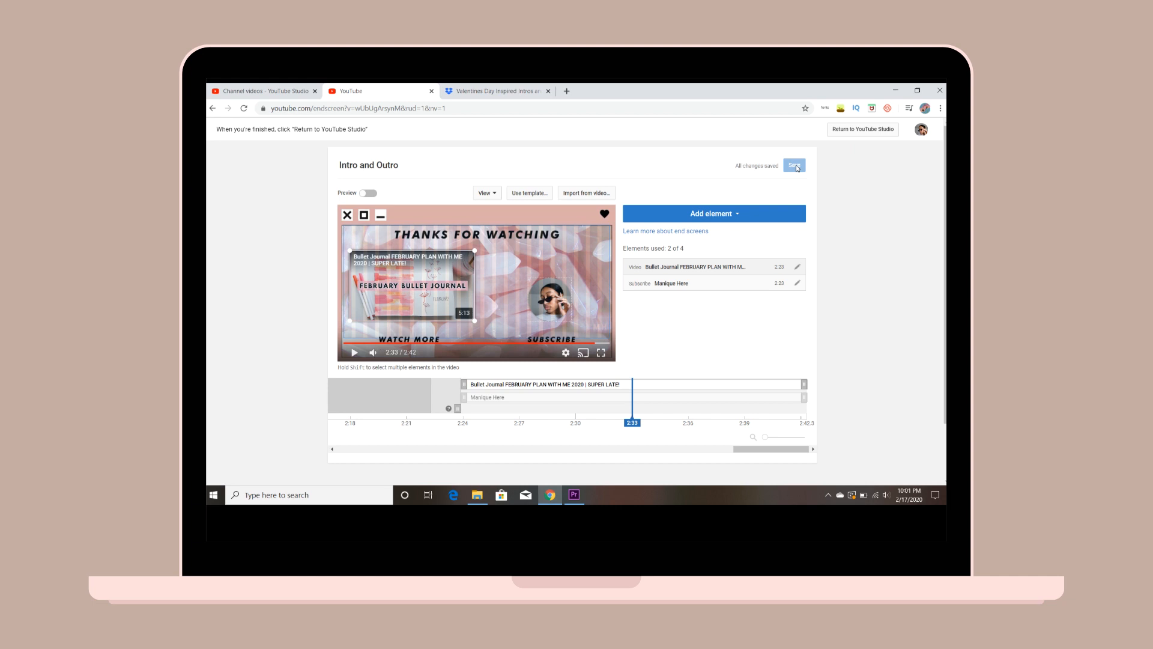
{"action": "mouse_move", "coordinate": [863, 129]}
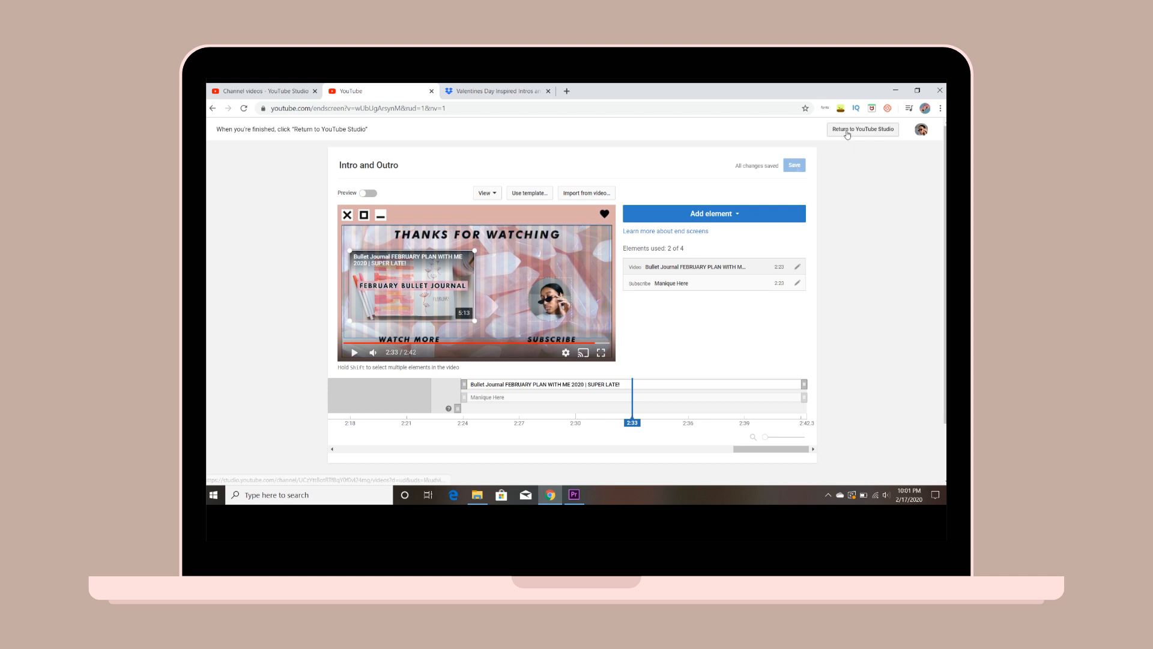
{"action": "left_click", "coordinate": [862, 129]}
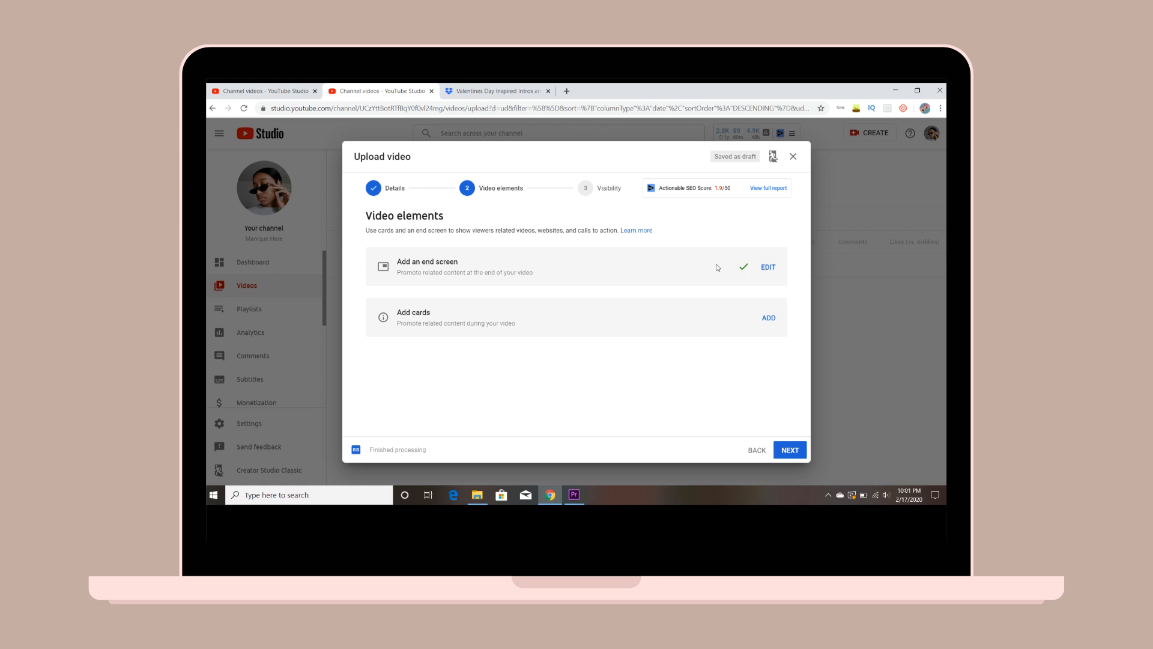
{"action": "mouse_move", "coordinate": [855, 135]}
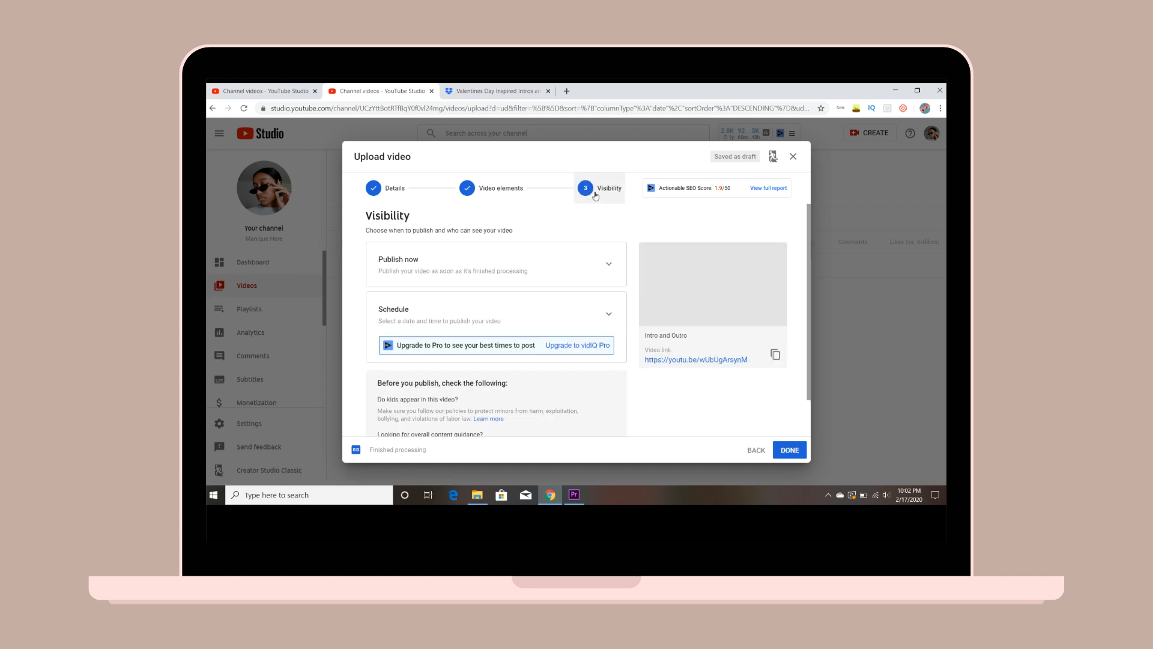
Choose Private under the Publish now visibility options.
{"action": "left_click", "coordinate": [496, 264]}
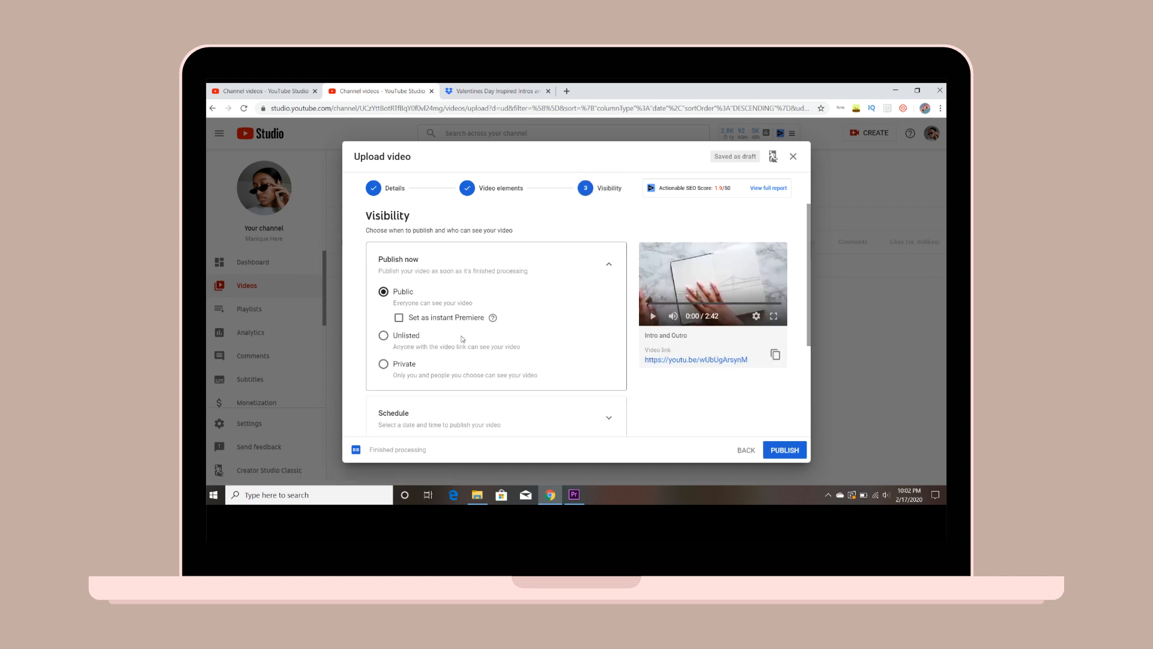
{"action": "left_click", "coordinate": [383, 363]}
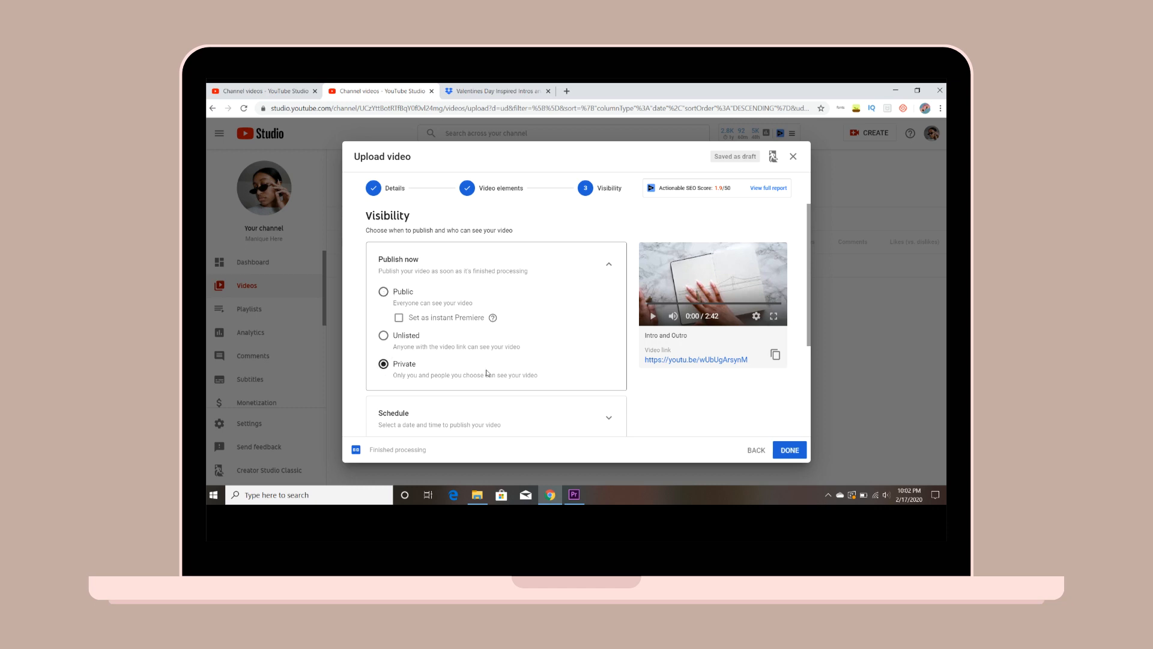